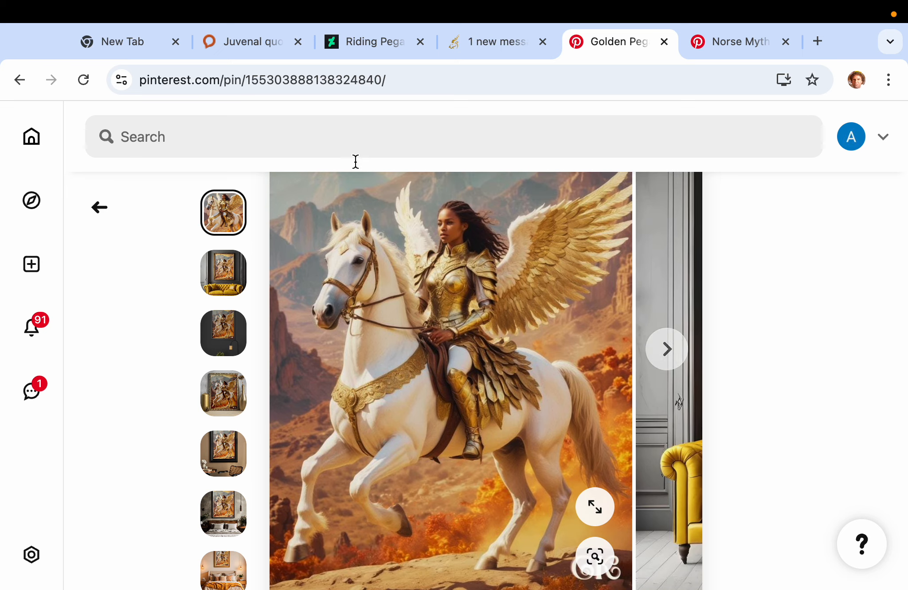
mouse_move(741, 41)
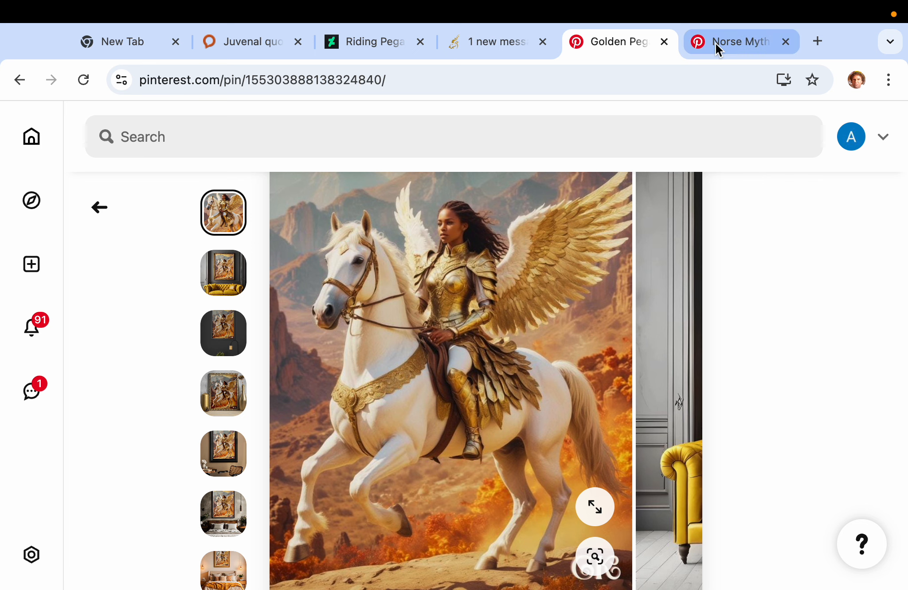
Browse the Pegasus statue and Riding Pegasus pages, then land on the Norse mythology winged-horse pin
left_click(496, 41)
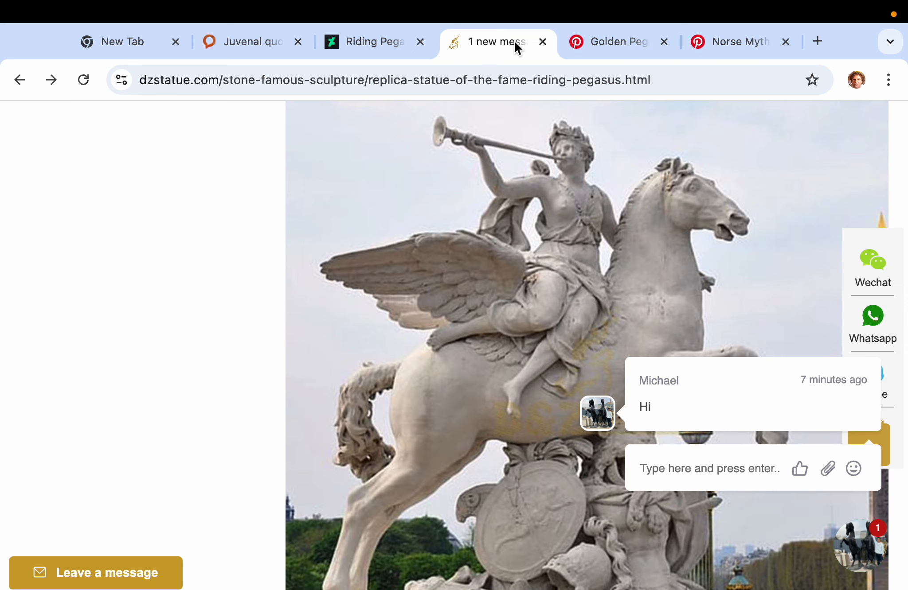
left_click(376, 42)
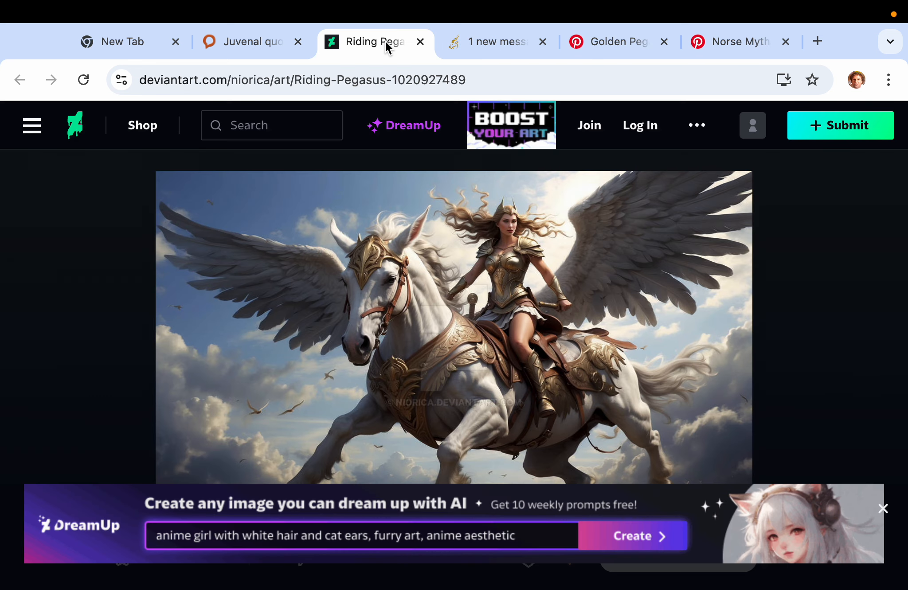
left_click(495, 41)
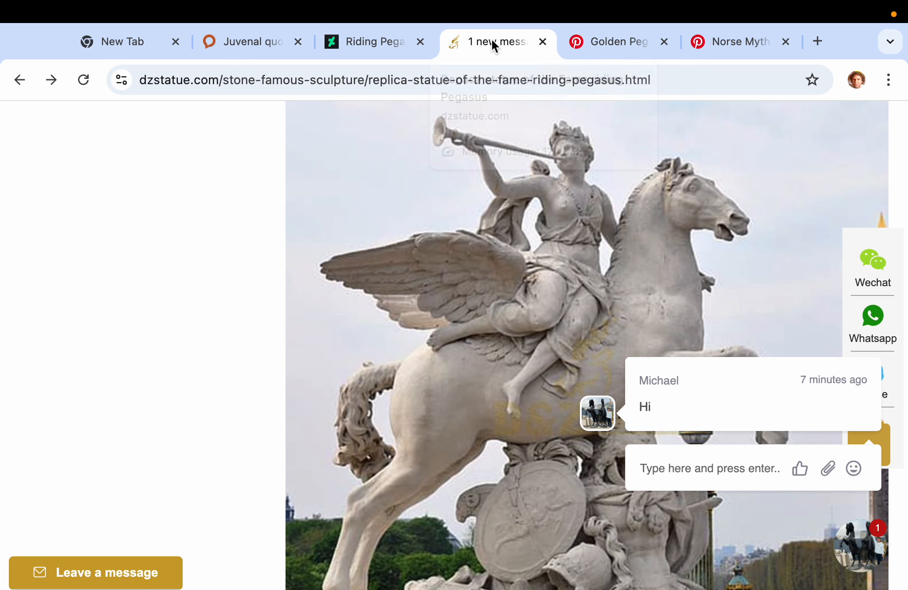
left_click(741, 41)
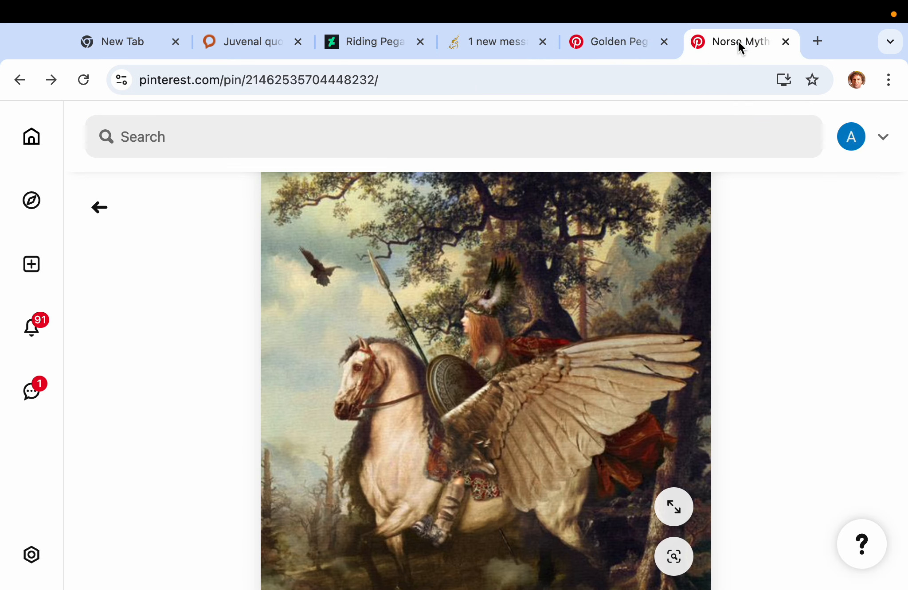
mouse_move(783, 318)
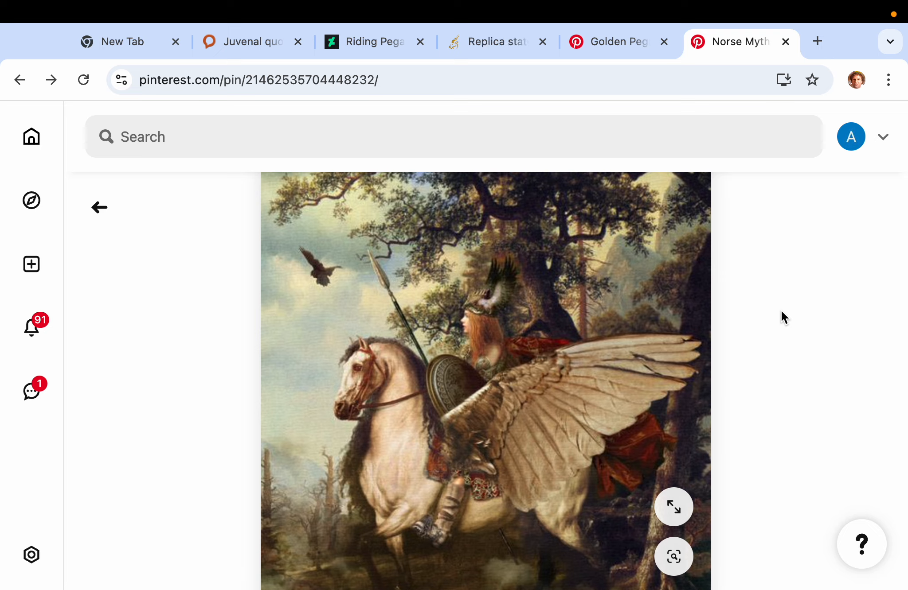
mouse_move(763, 332)
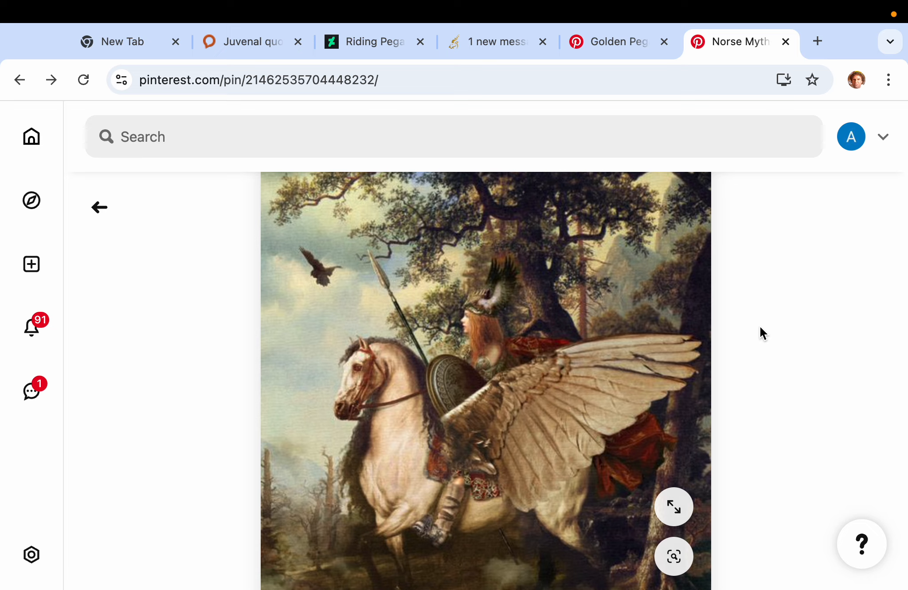
mouse_move(749, 332)
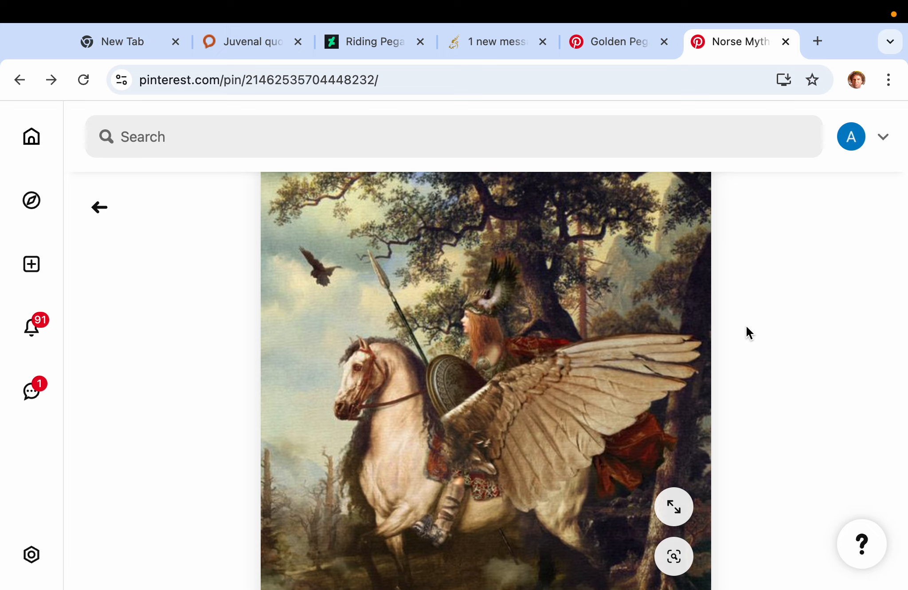